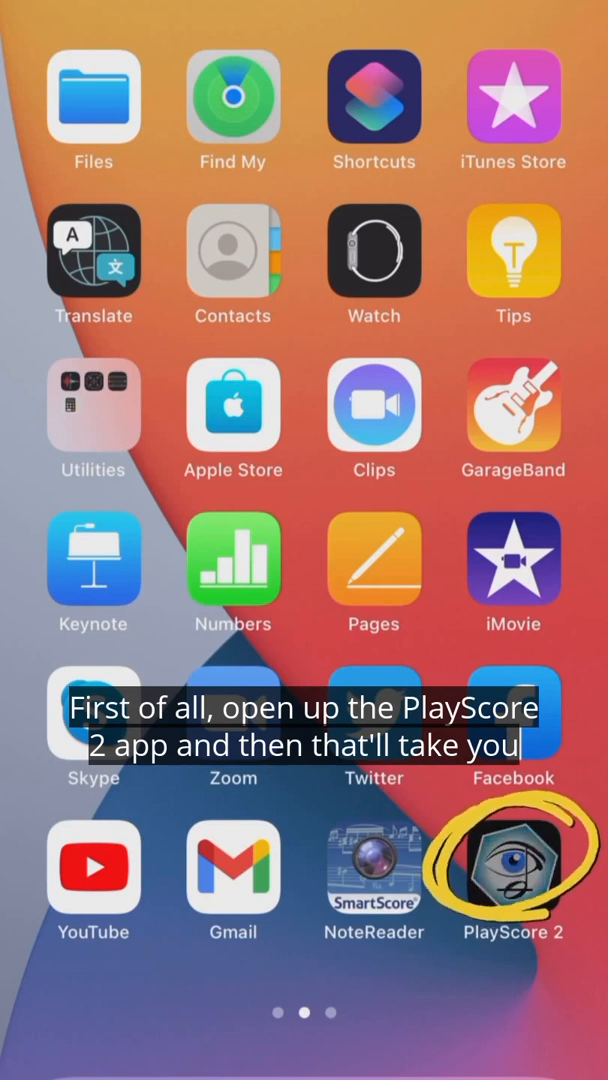
- Move to the home screen page with Safari in the dock
{"action": "left_click", "coordinate": [512, 880]}
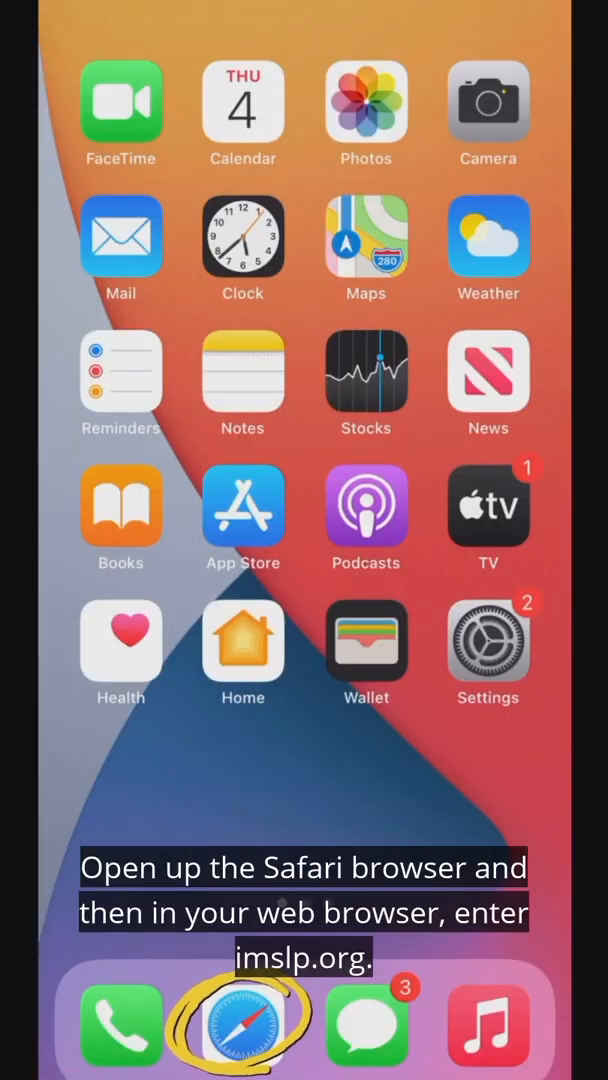
- Go to imslp.org in Safari
{"action": "left_click", "coordinate": [244, 1024]}
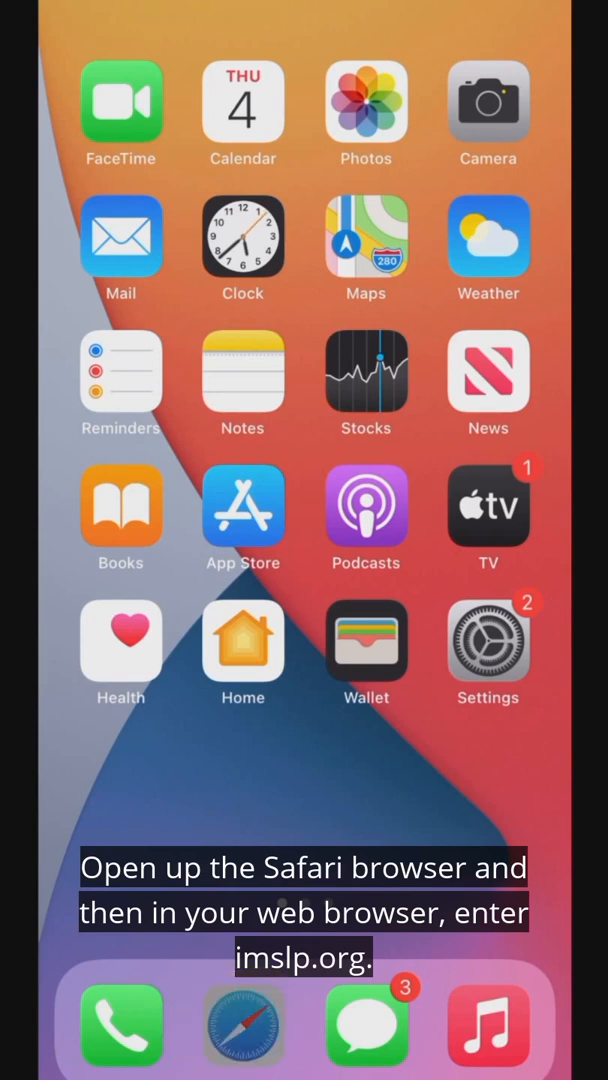
{"action": "left_click", "coordinate": [244, 1028]}
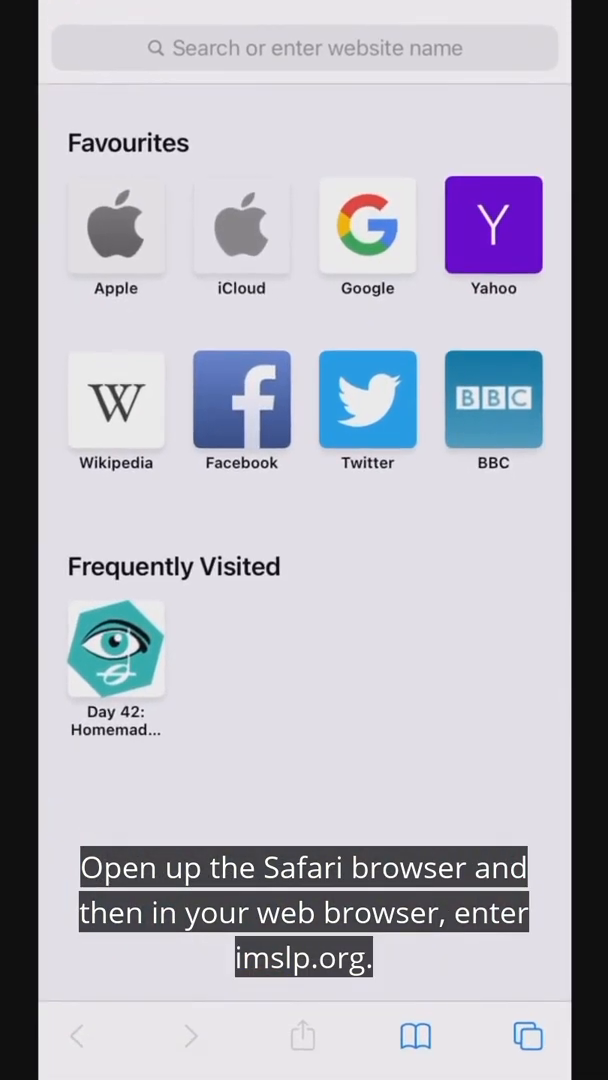
{"action": "type", "text": "imslp.org"}
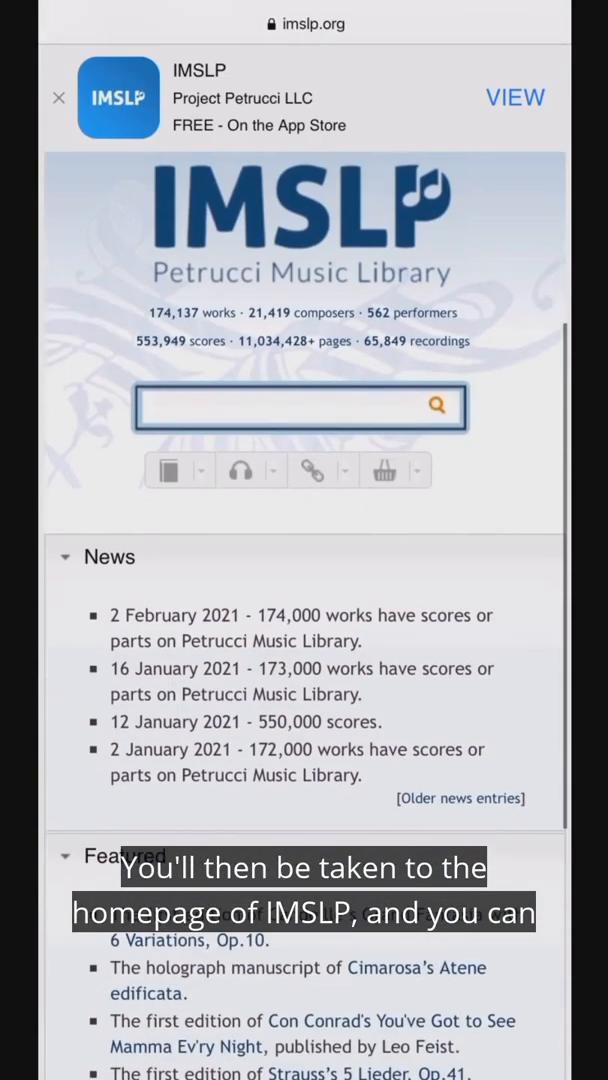
- Scroll the Debussy trio PDF down to the Final movement, page 22 of 33
{"action": "scroll", "scroll_direction": "down", "scroll_amount": 3}
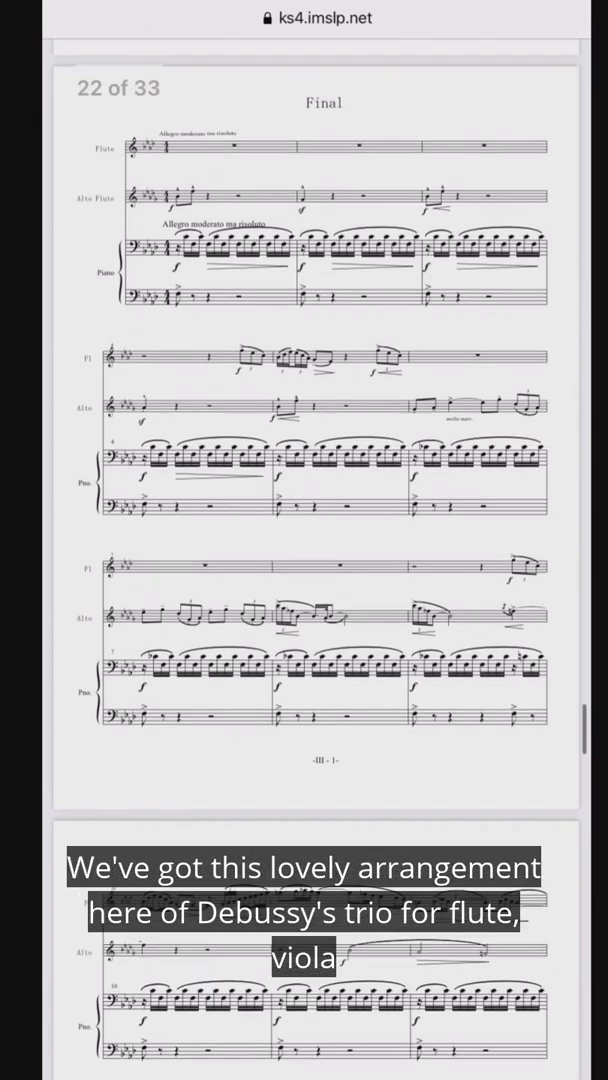
{"action": "scroll", "scroll_direction": "down", "scroll_amount": 3}
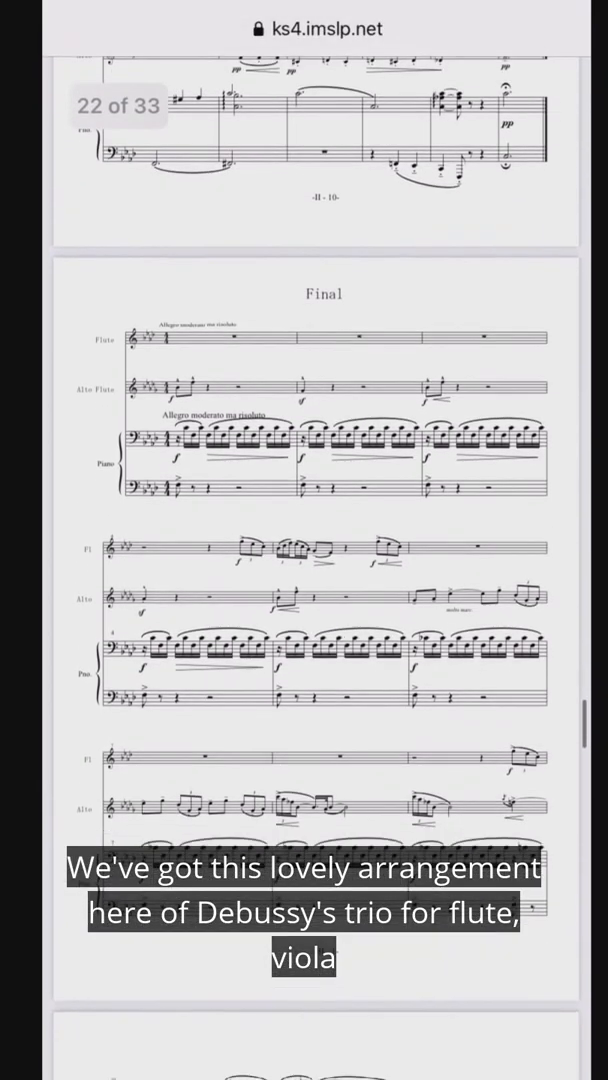
{"action": "scroll", "scroll_direction": "down", "scroll_amount": 3}
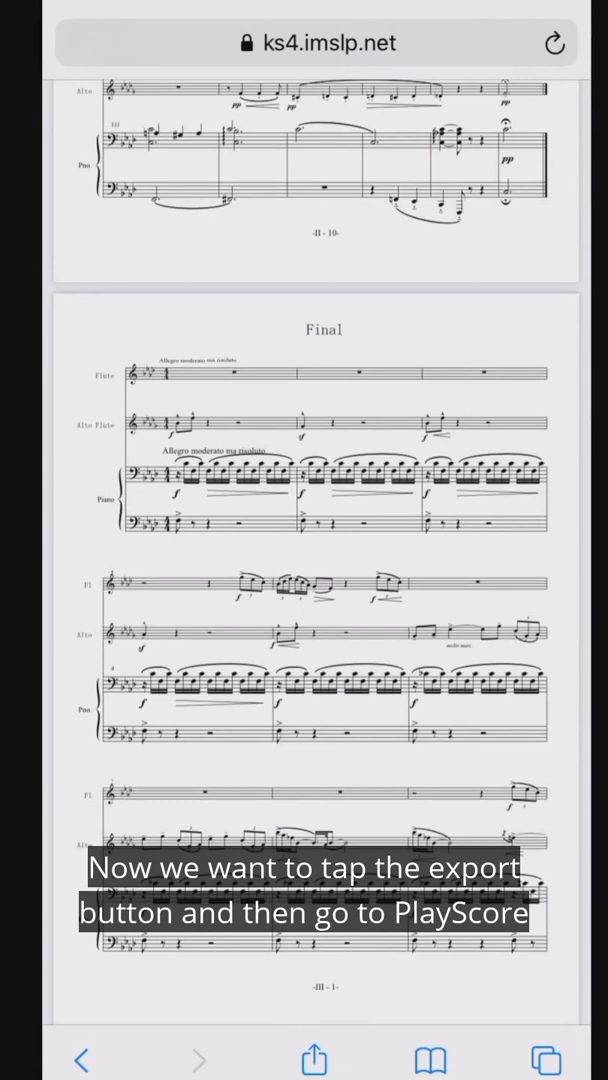
- Share the PDF to PlayScore 2 and accept the default pages to load the score
{"action": "left_click", "coordinate": [314, 1060]}
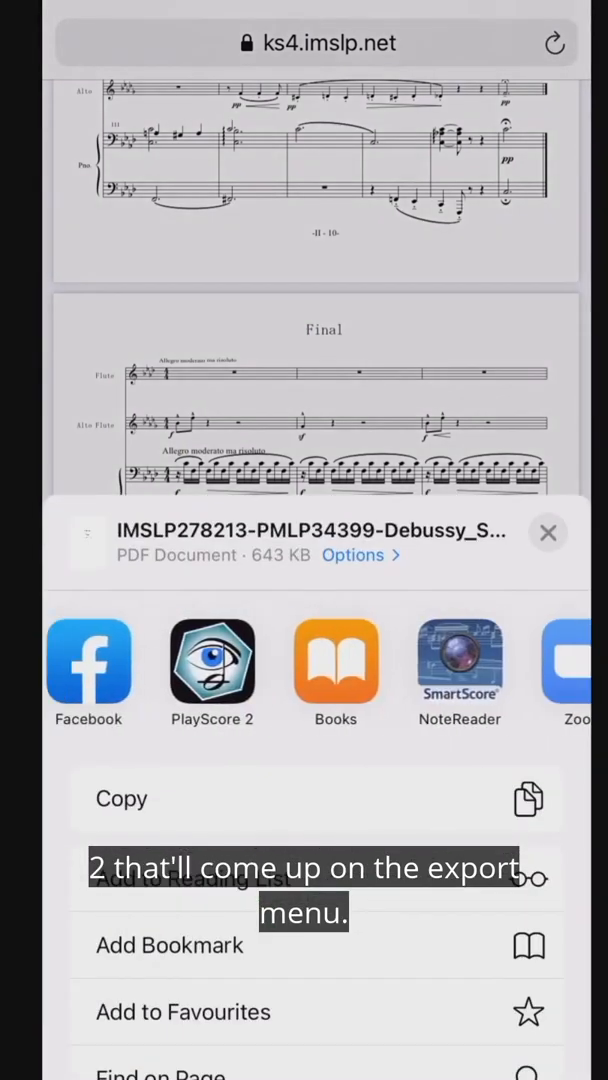
{"action": "left_click", "coordinate": [336, 664]}
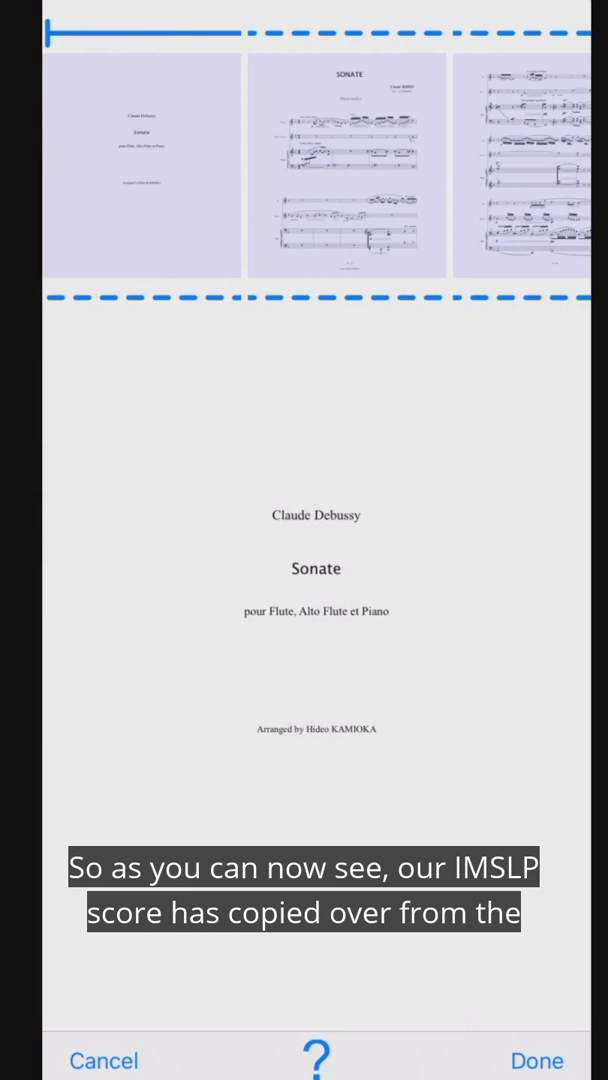
{"action": "scroll", "scroll_direction": "left", "scroll_amount": 3}
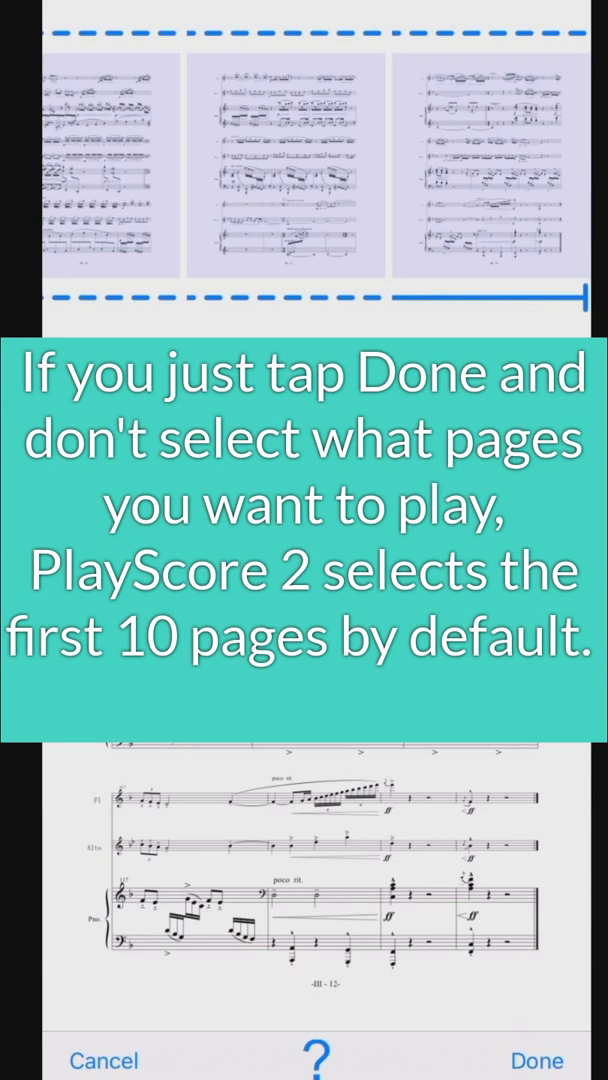
{"action": "left_click", "coordinate": [538, 1060]}
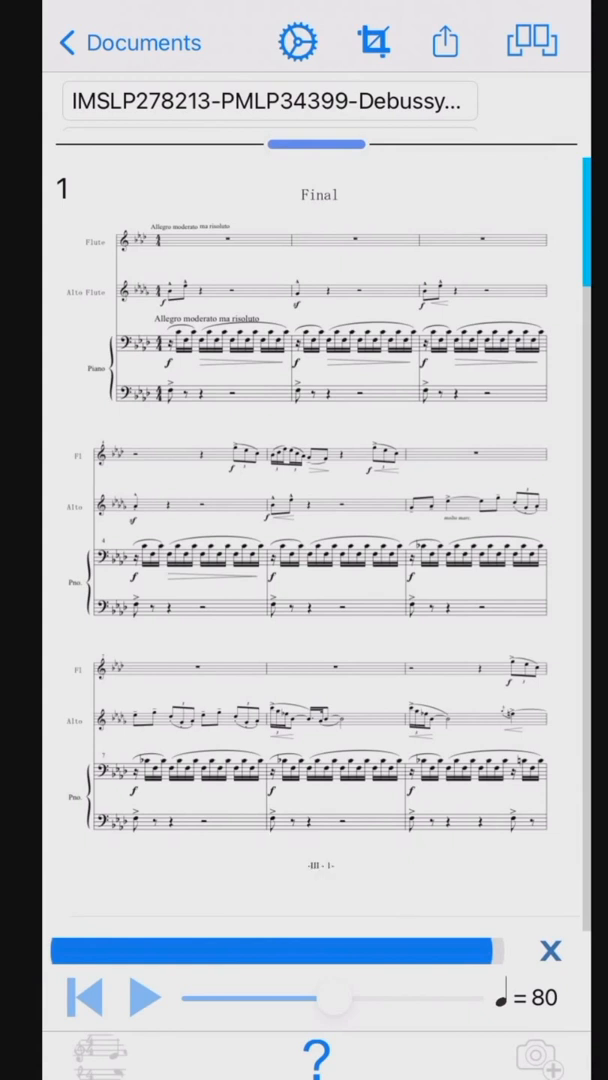
- Play the Final movement at tempo 107 and review the document settings including Auto transposition
{"action": "left_click", "coordinate": [150, 996]}
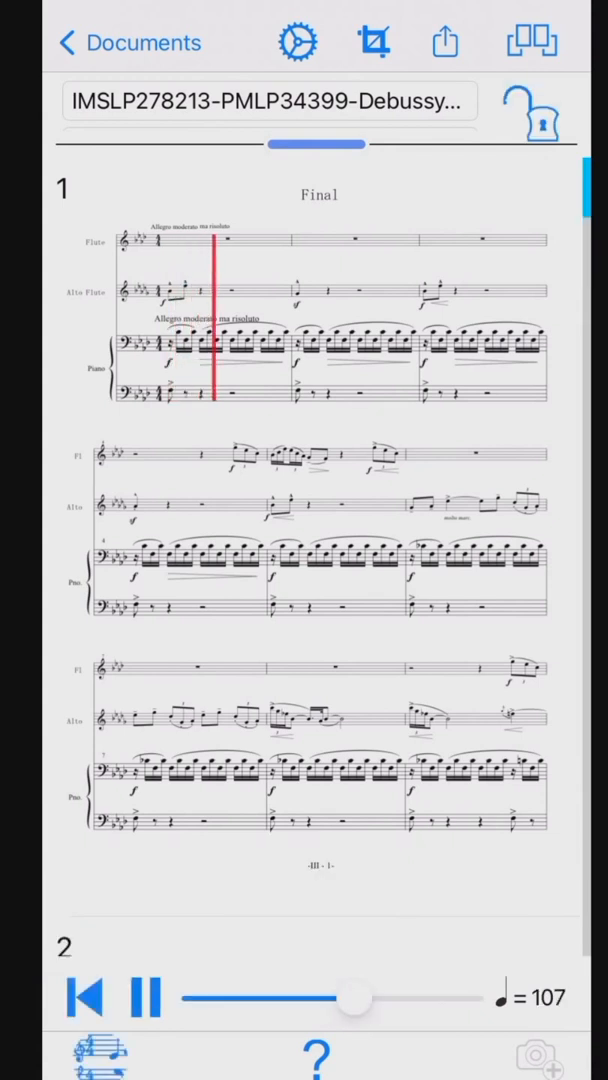
{"action": "left_click", "coordinate": [144, 996]}
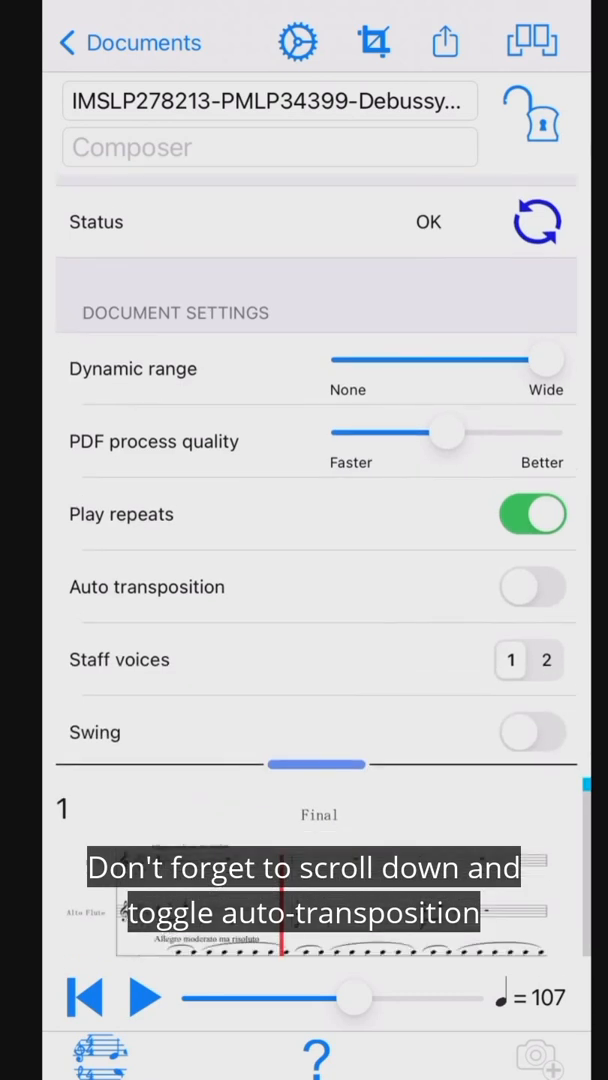
{"action": "left_click", "coordinate": [532, 588]}
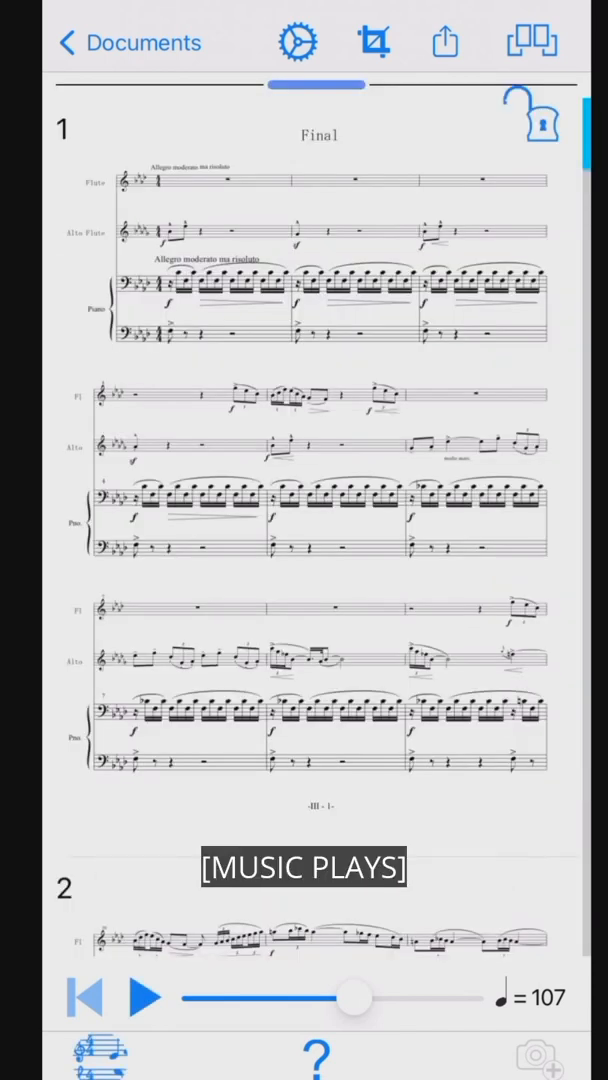
{"action": "left_click", "coordinate": [146, 998]}
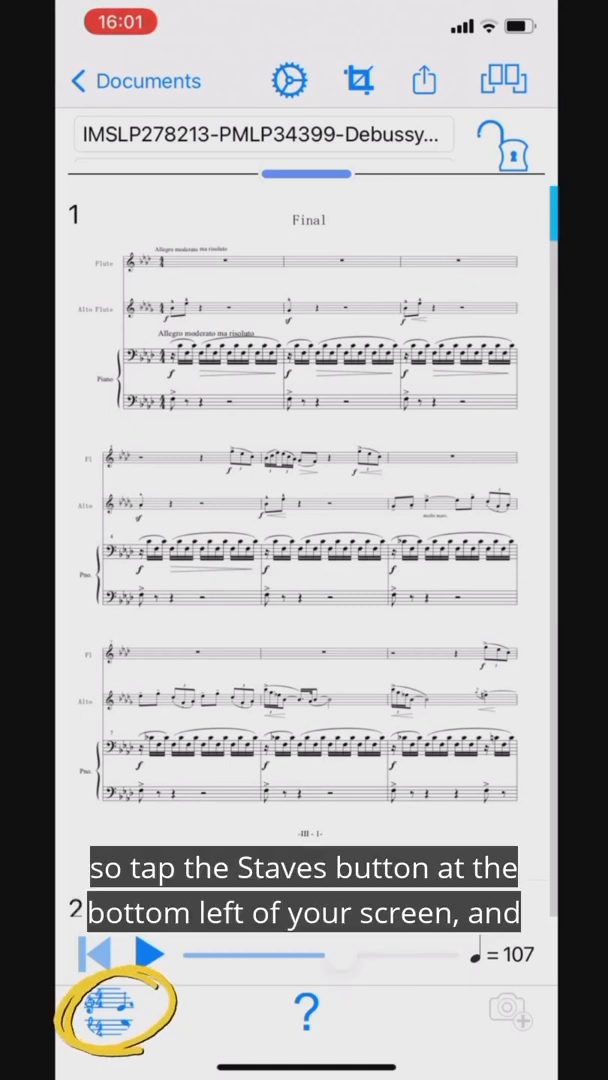
- Use the Staves button and resume playback through the lower systems of page 1
{"action": "left_click", "coordinate": [112, 1012]}
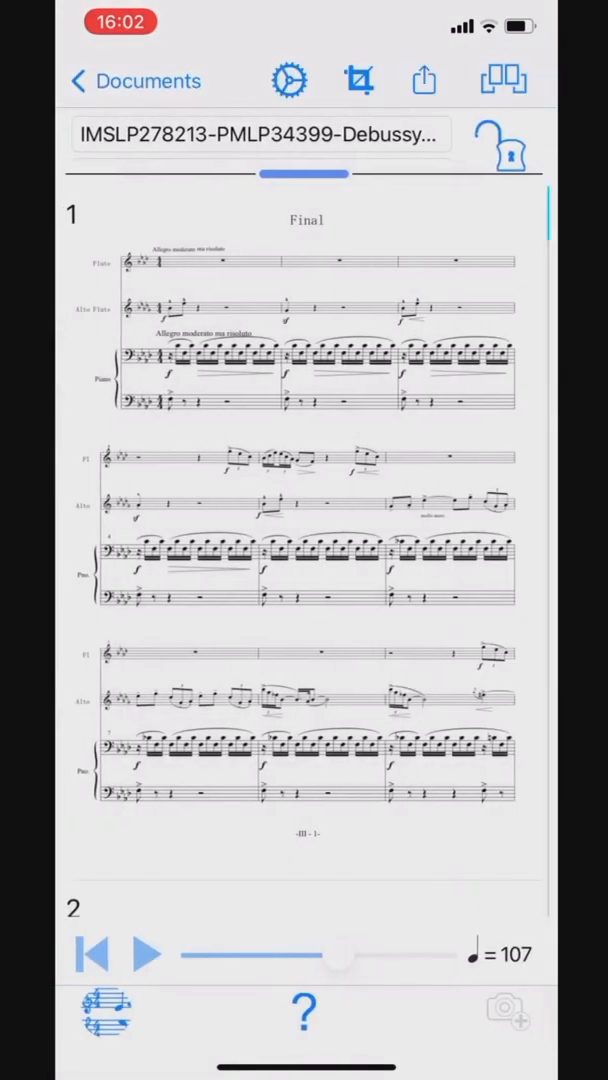
{"action": "left_click", "coordinate": [144, 952]}
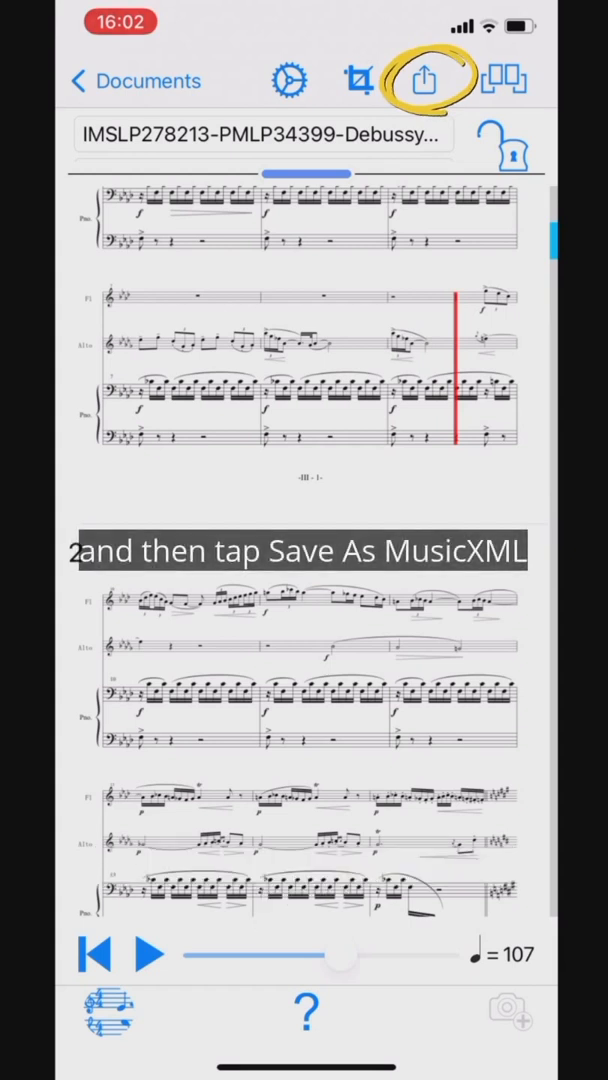
- Export the score as a 1.2 MB MusicXML file and send it to yourself via the share sheet
{"action": "left_click", "coordinate": [420, 80]}
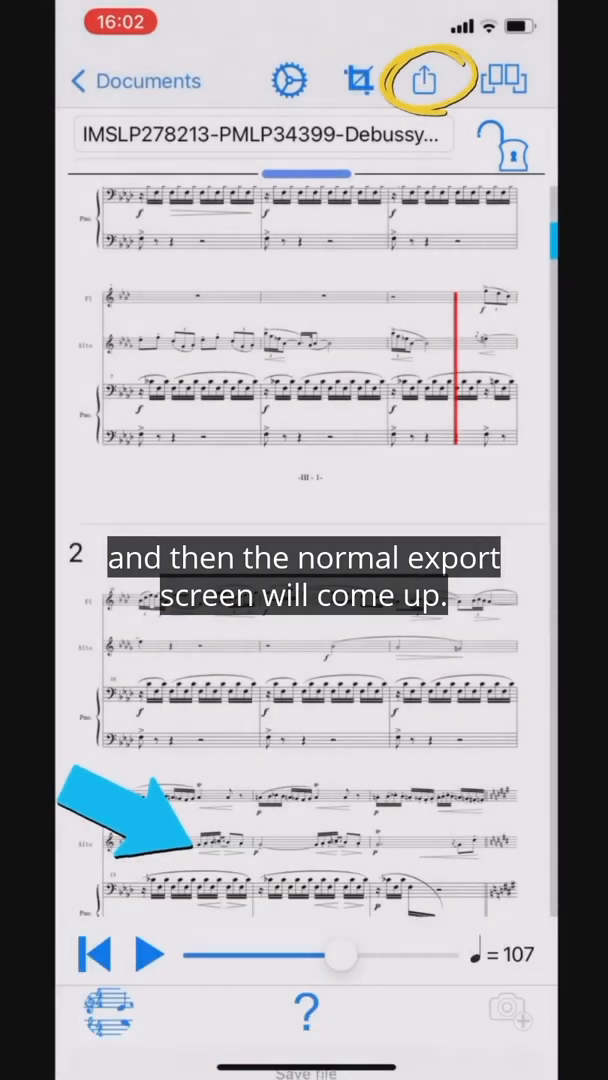
{"action": "left_click", "coordinate": [424, 80]}
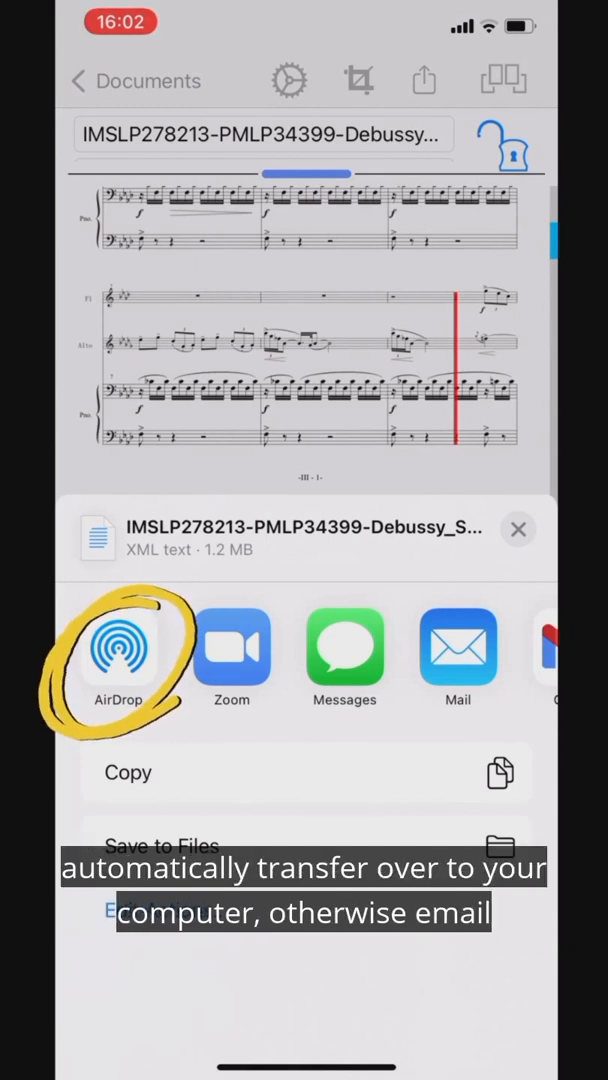
{"action": "scroll", "scroll_direction": "left", "scroll_amount": 3}
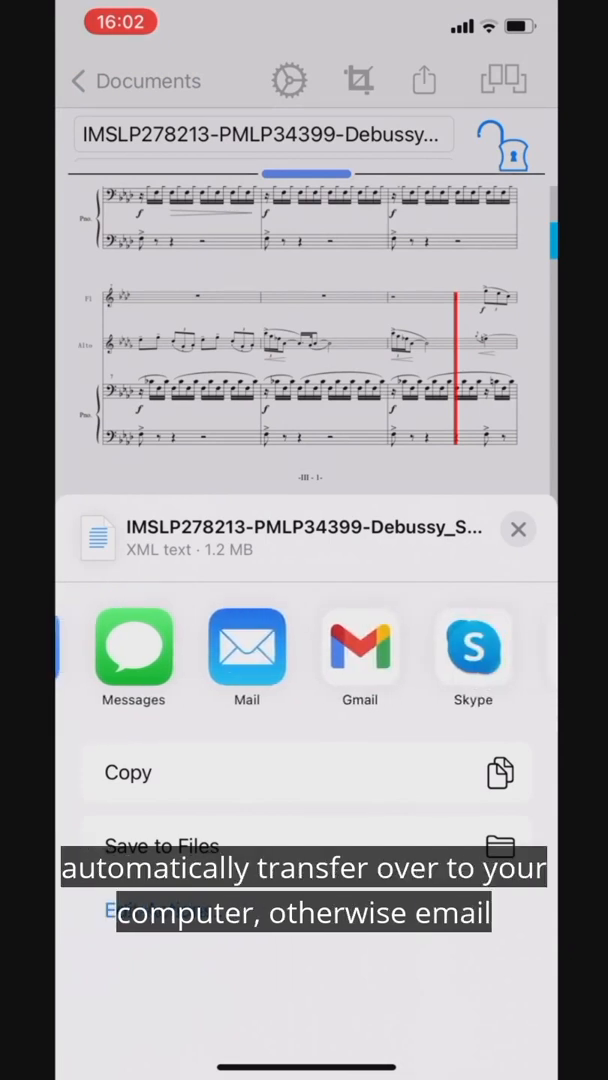
{"action": "scroll", "scroll_direction": "left", "scroll_amount": 3}
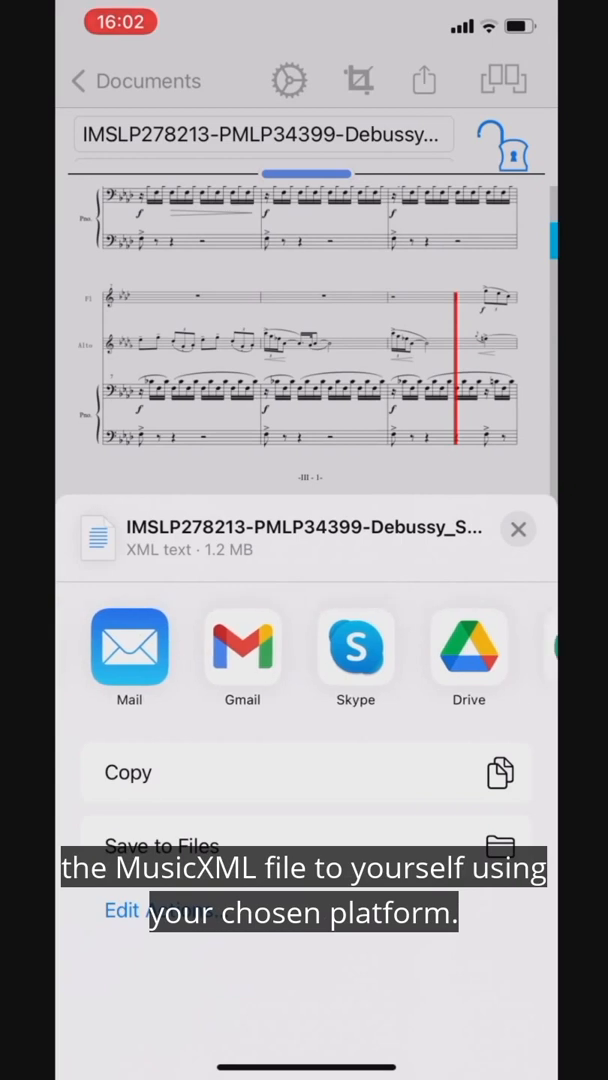
{"action": "left_click", "coordinate": [128, 648]}
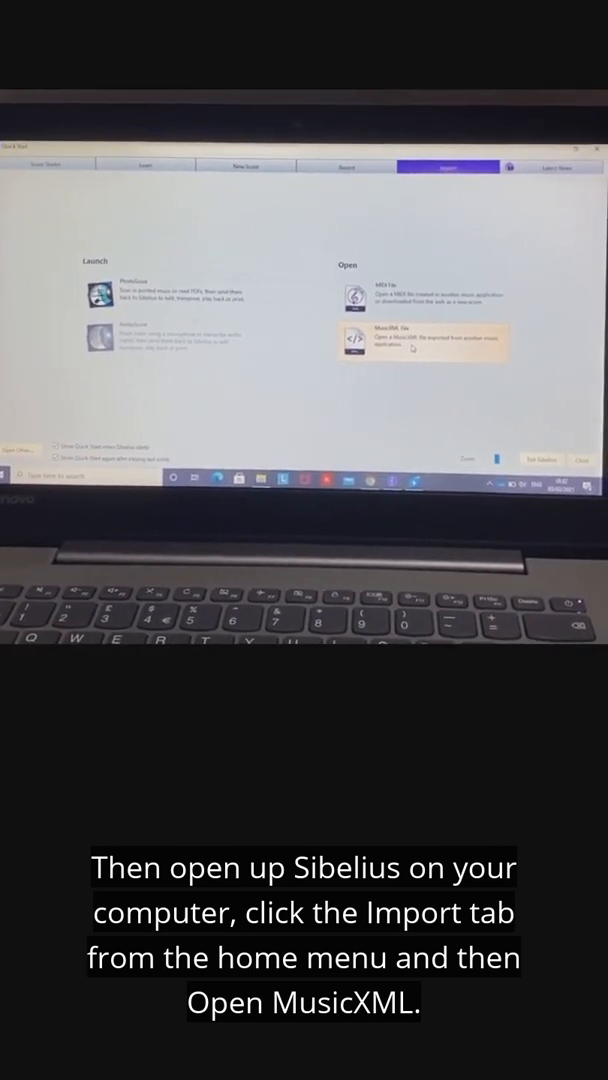
- Import the Debussy MusicXML file with default options, giving a flute, viola and harp score
{"action": "left_click", "coordinate": [422, 340]}
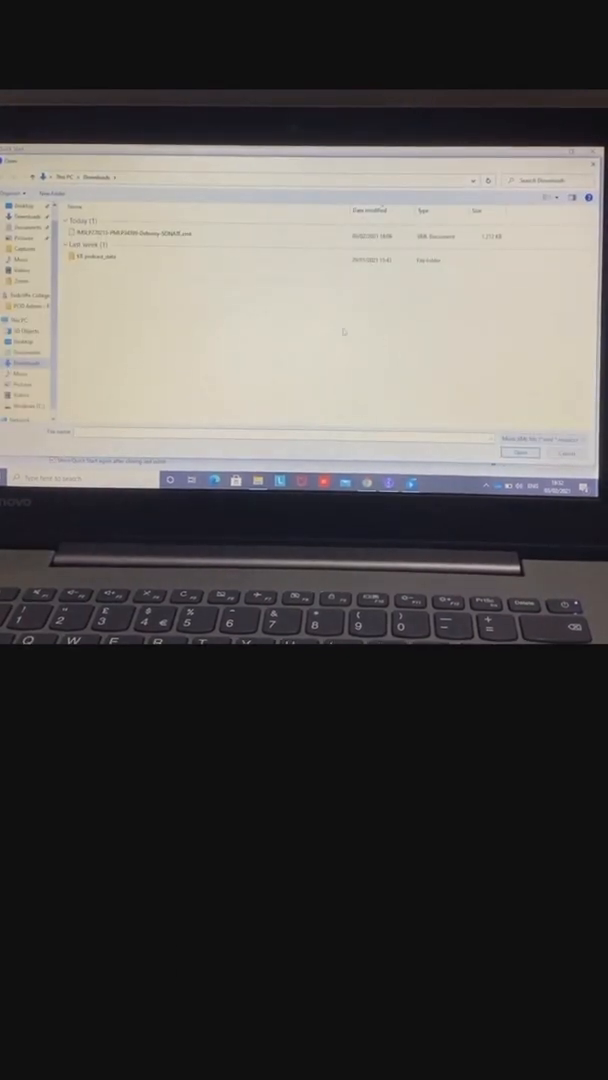
{"action": "left_click", "coordinate": [140, 230]}
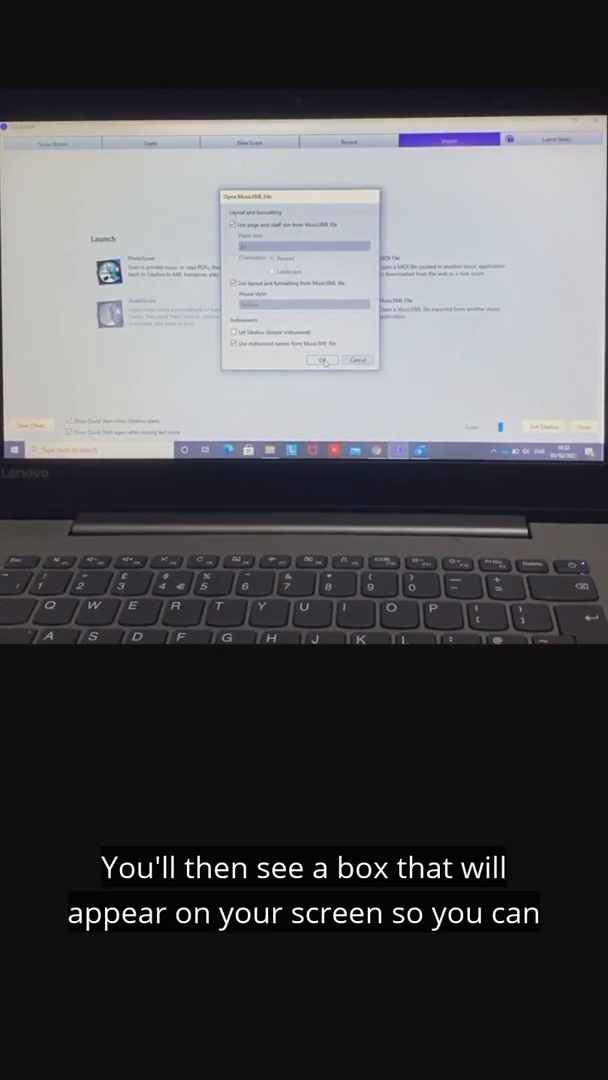
{"action": "left_click", "coordinate": [322, 360]}
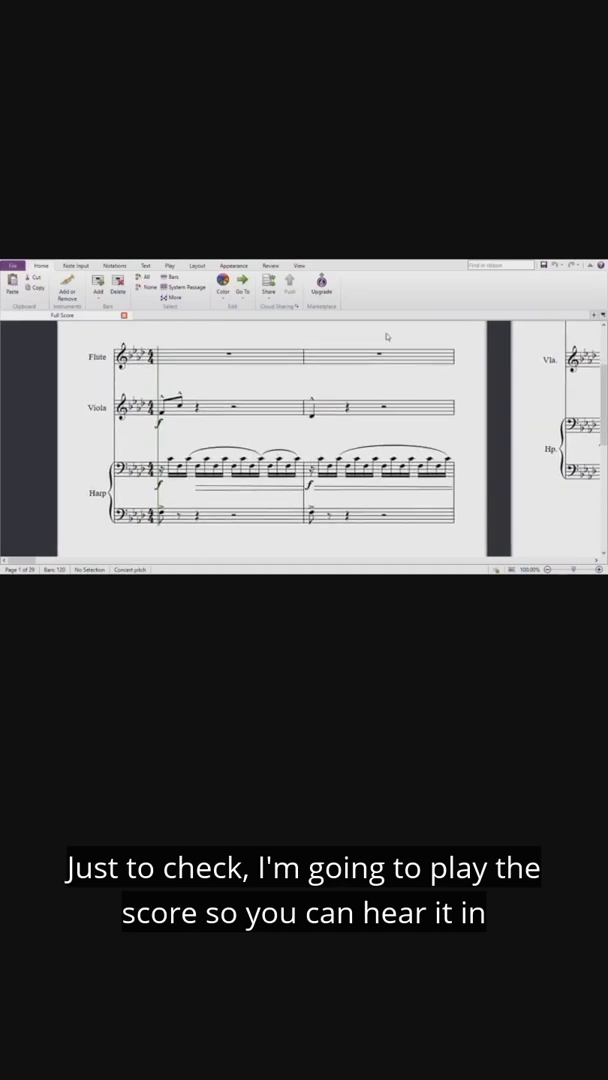
- Start playback of the opening bars from the Play controls
{"action": "left_click", "coordinate": [170, 264]}
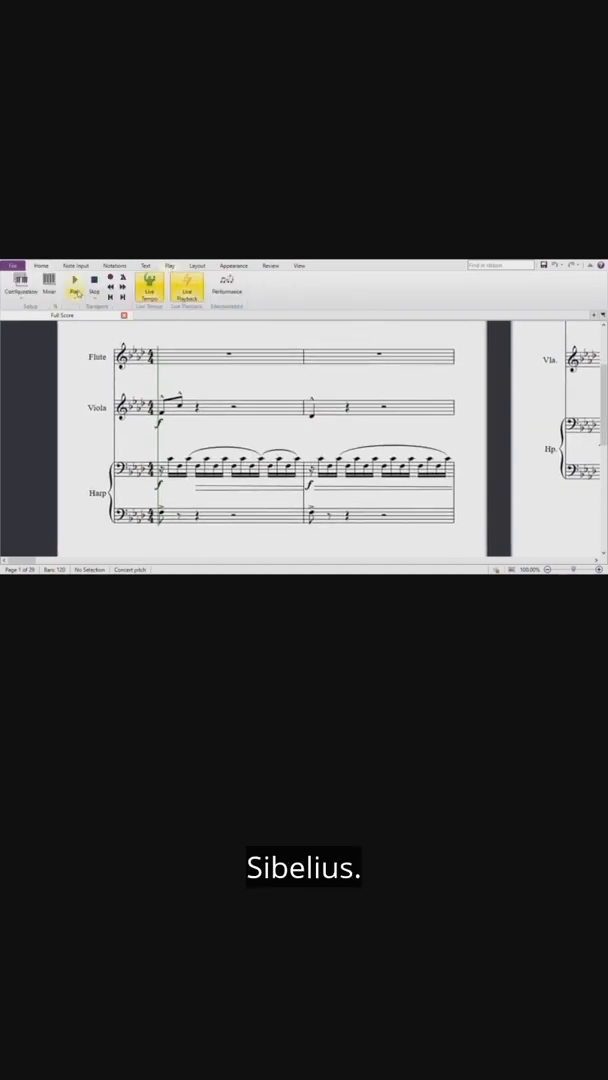
{"action": "left_click", "coordinate": [74, 284]}
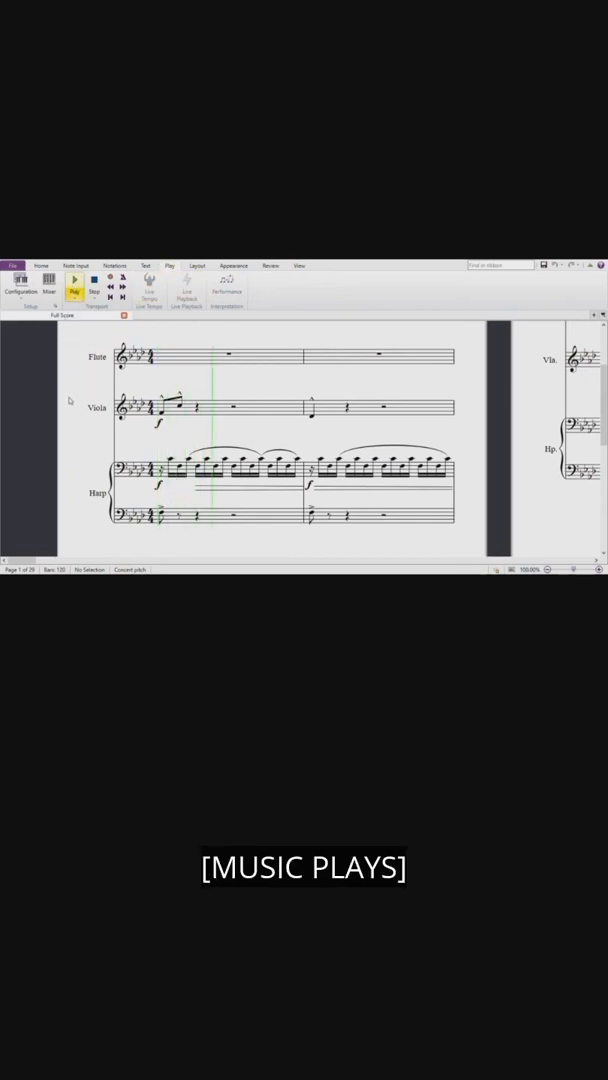